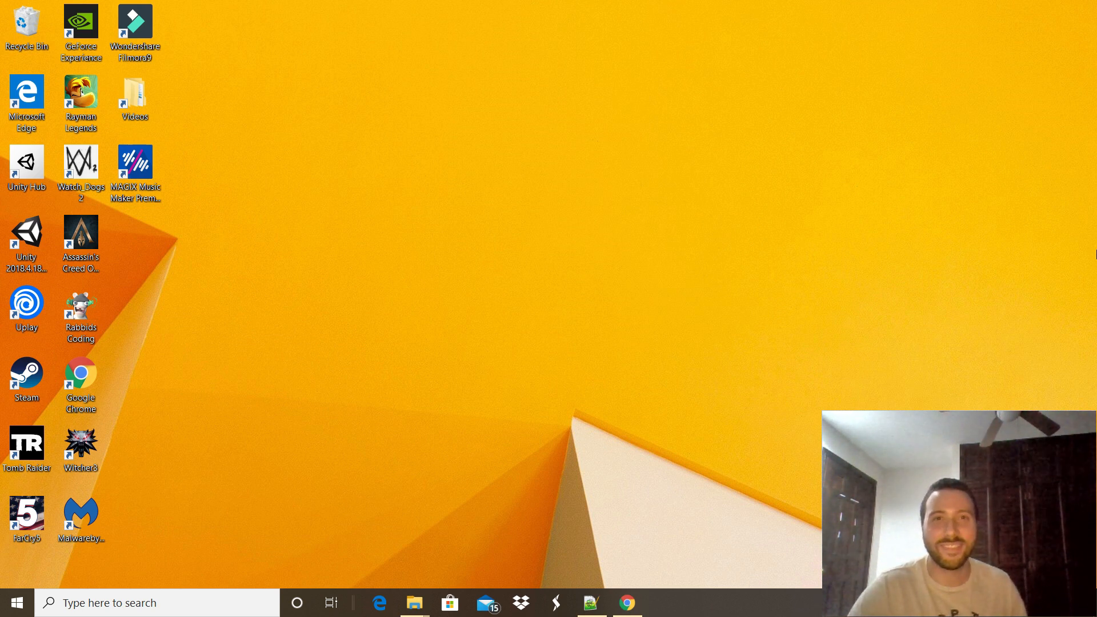
{"action": "mouse_move", "coordinate": [764, 422]}
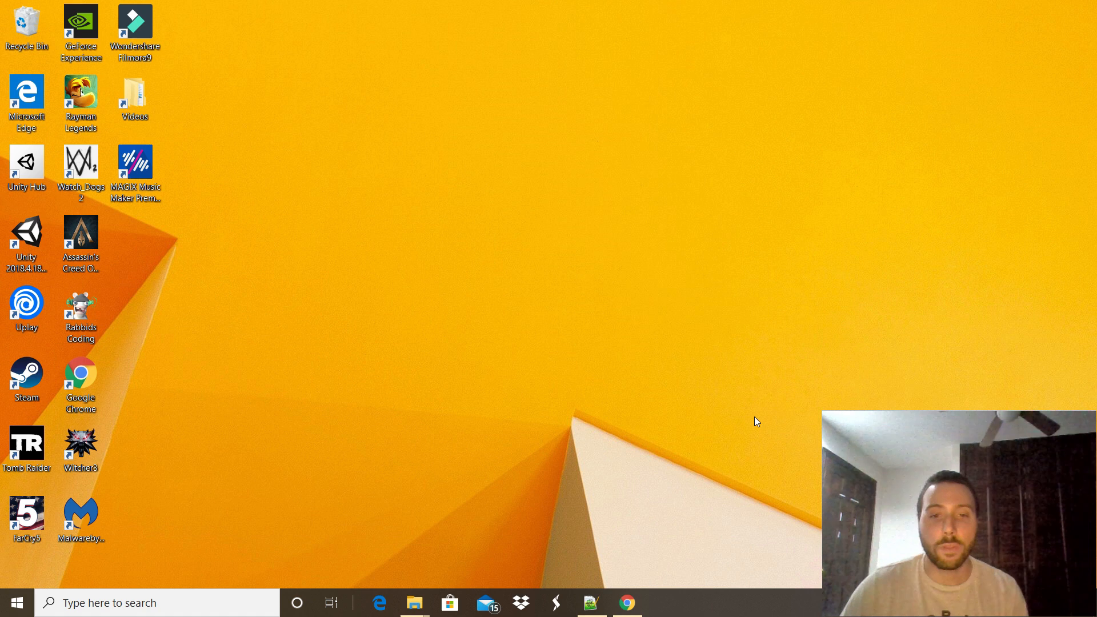
{"action": "mouse_move", "coordinate": [648, 586]}
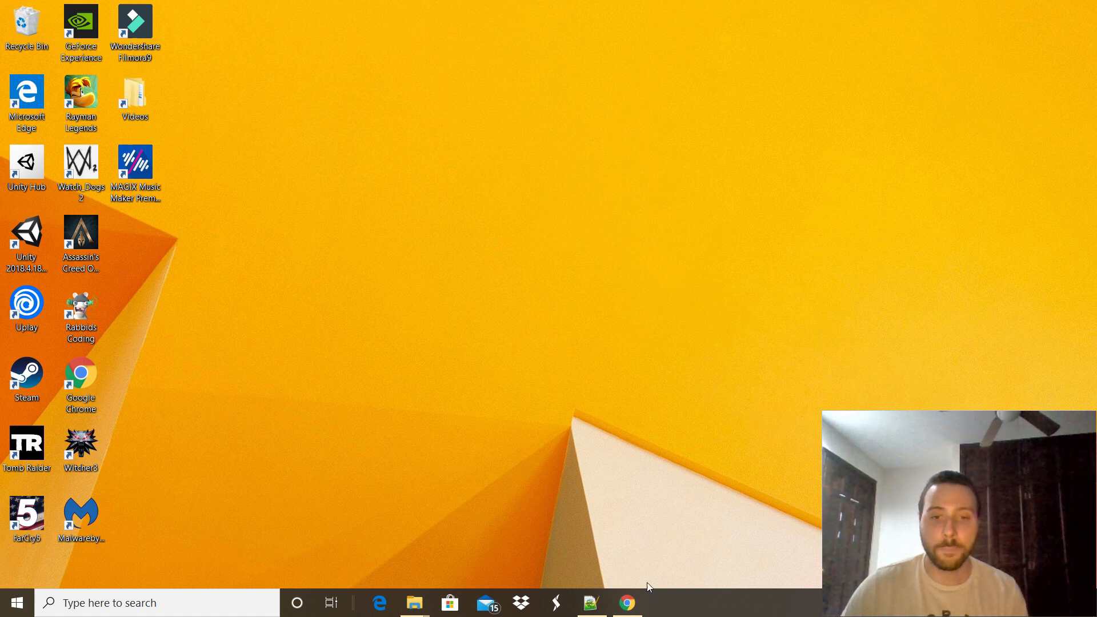
Request the Duolingo app from its Microsoft web page in Chrome via Get
{"action": "left_click", "coordinate": [627, 603]}
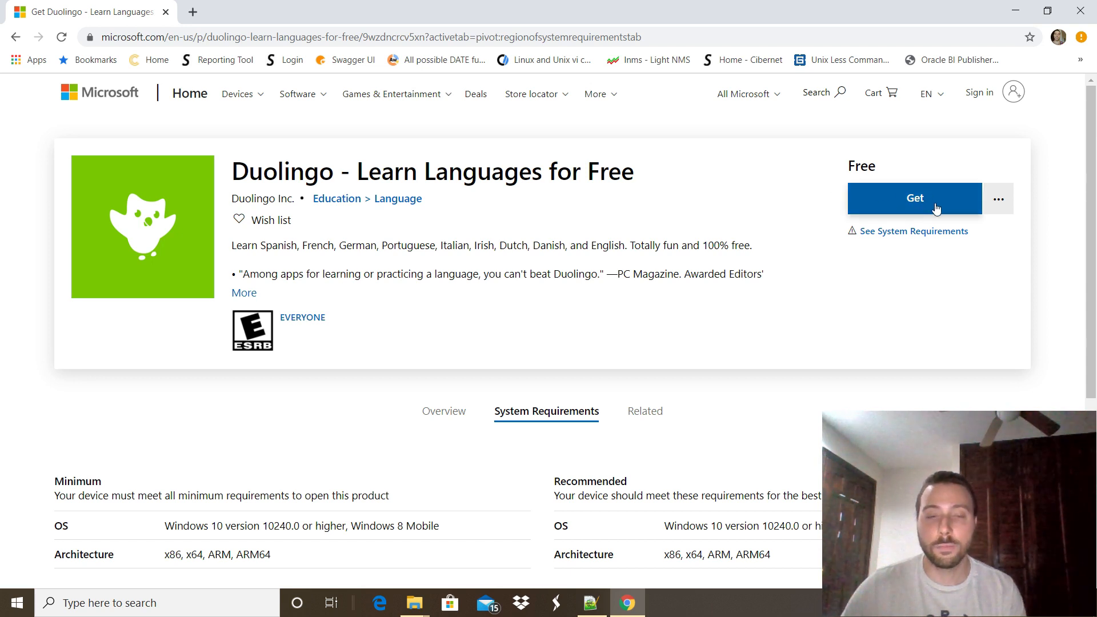
{"action": "mouse_move", "coordinate": [905, 204]}
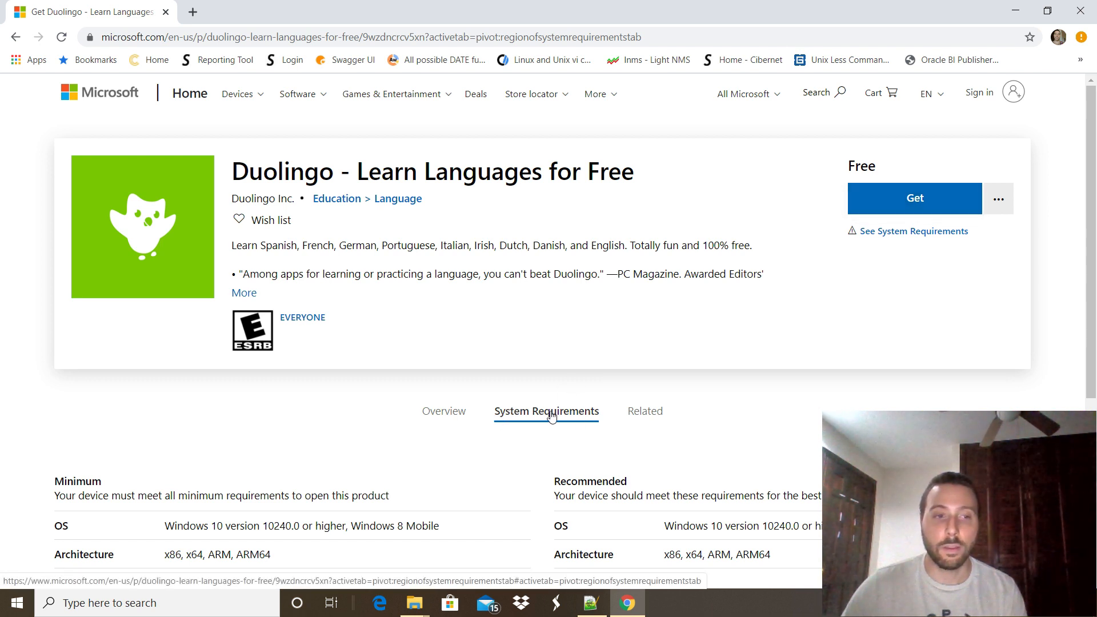
{"action": "mouse_move", "coordinate": [812, 314]}
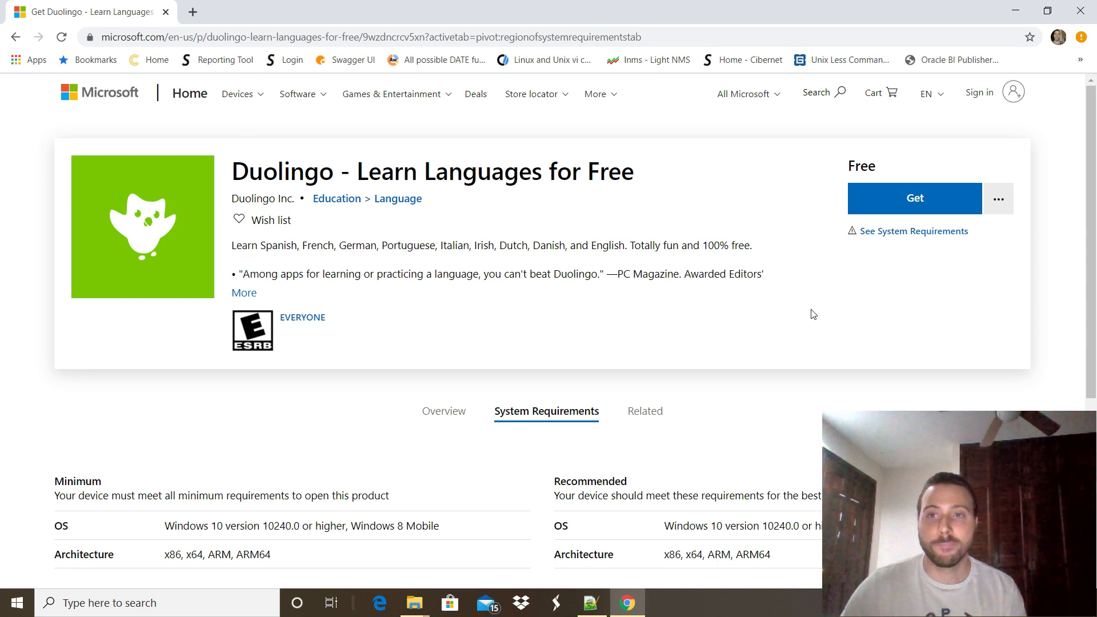
{"action": "mouse_move", "coordinate": [828, 167]}
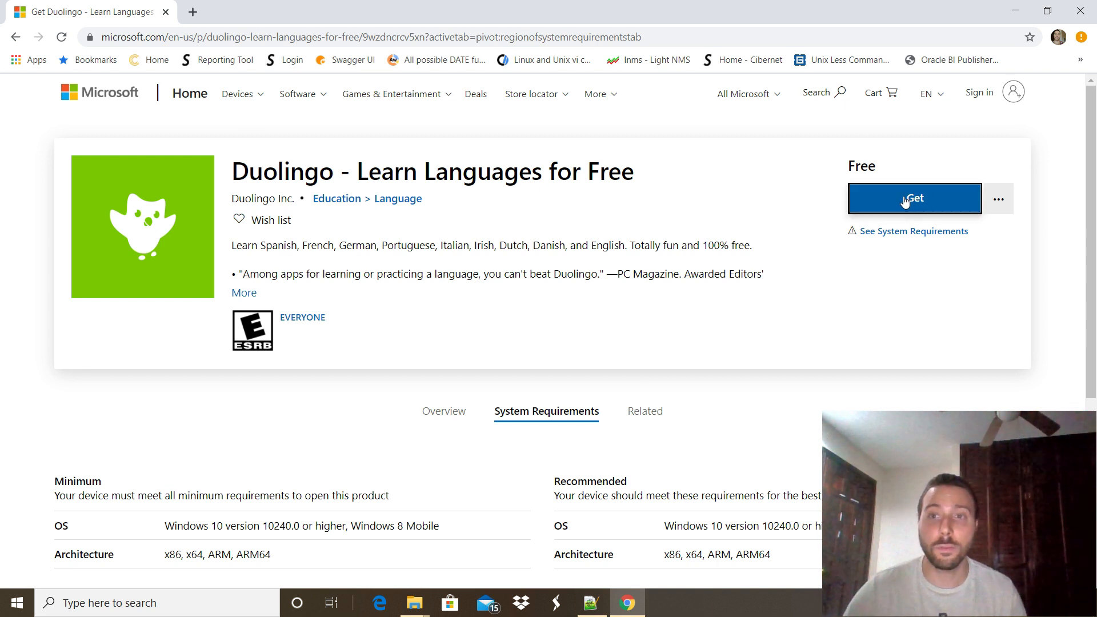
{"action": "left_click", "coordinate": [915, 197]}
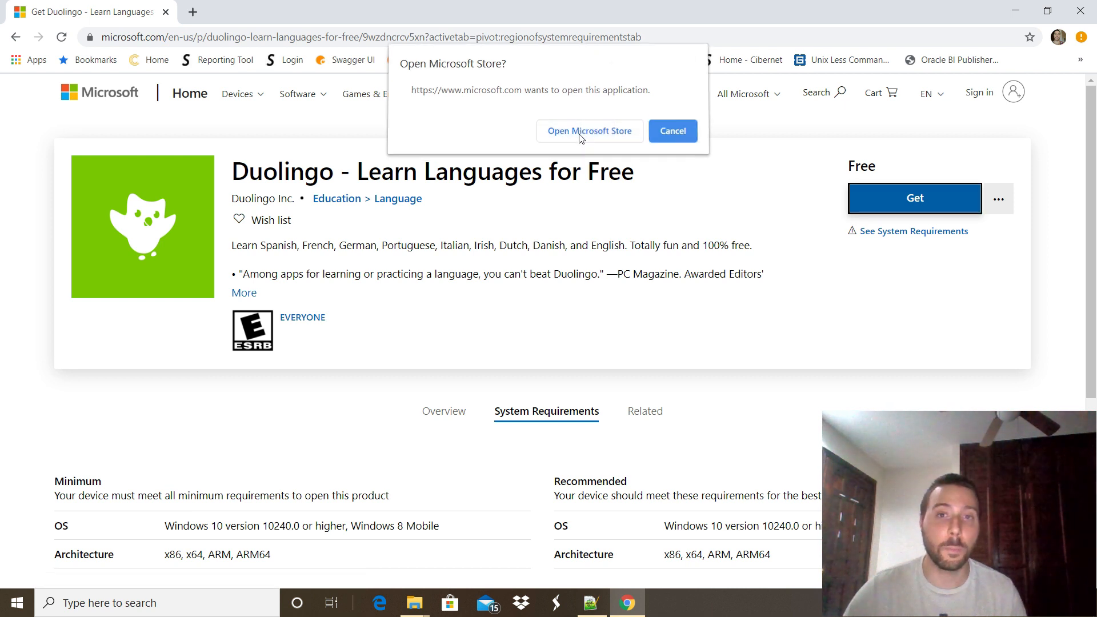
Start installing Duolingo from its Microsoft Store page, then close the Store window
{"action": "left_click", "coordinate": [590, 130]}
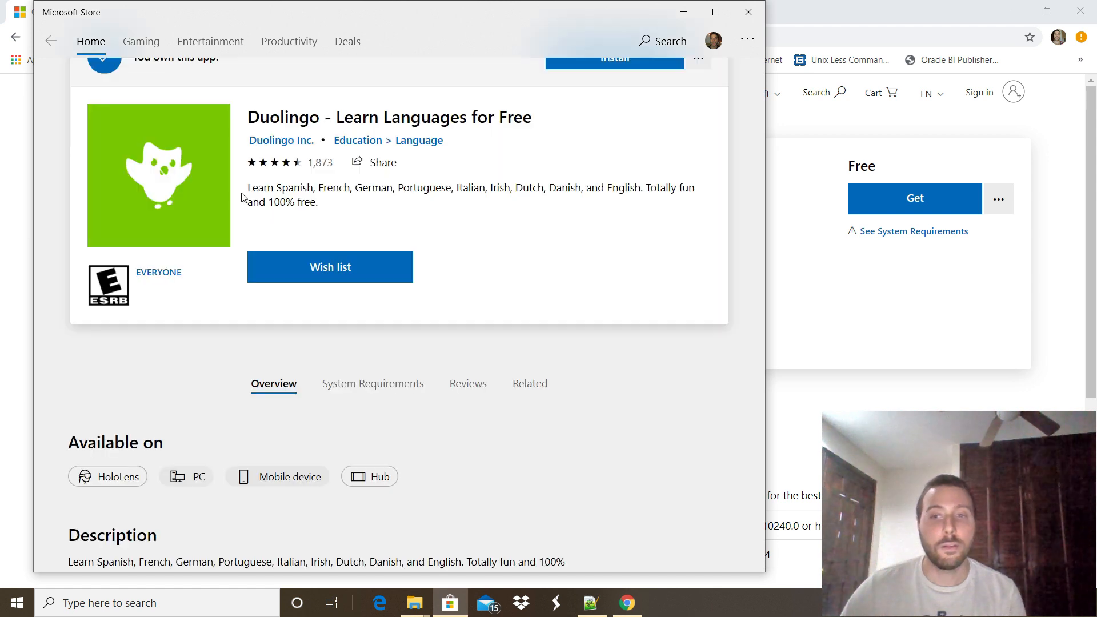
{"action": "scroll", "scroll_direction": "up", "scroll_amount": 3}
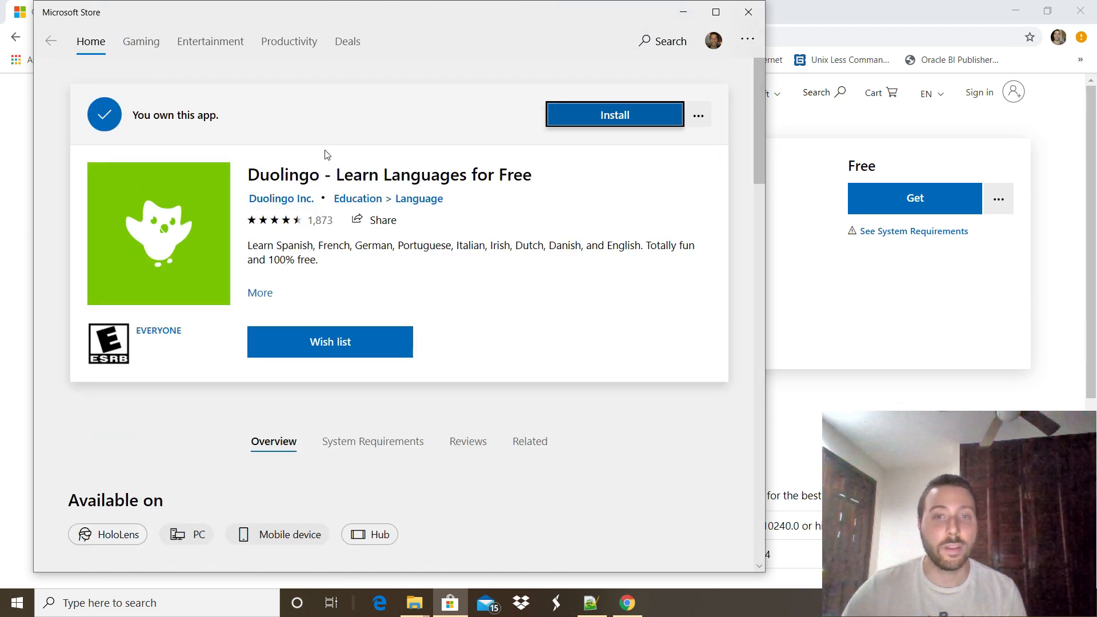
{"action": "mouse_move", "coordinate": [343, 150]}
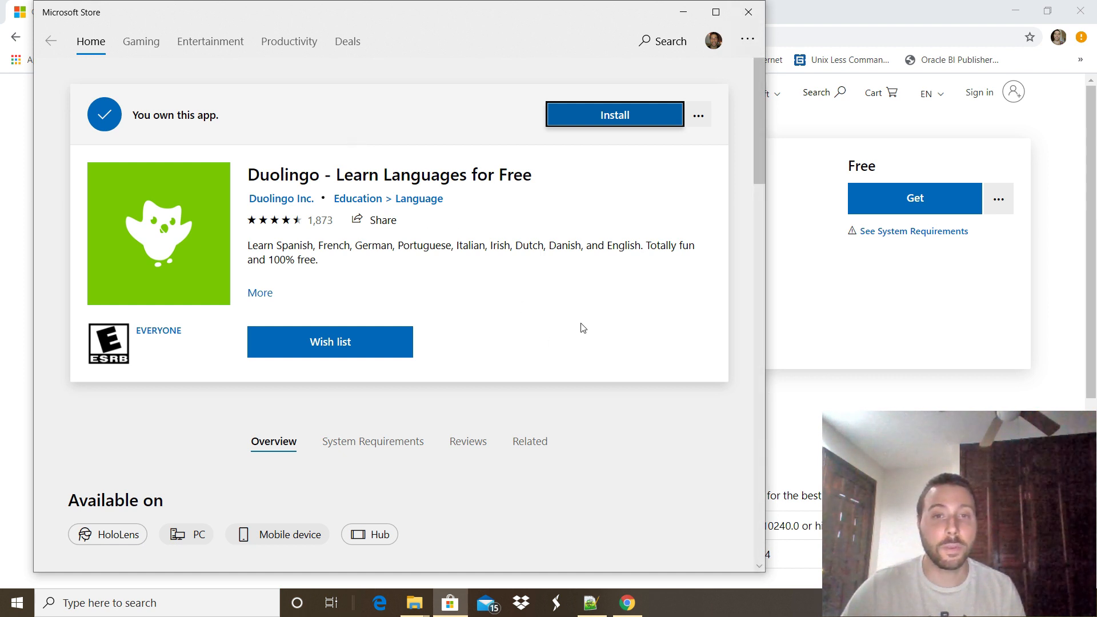
{"action": "mouse_move", "coordinate": [616, 115]}
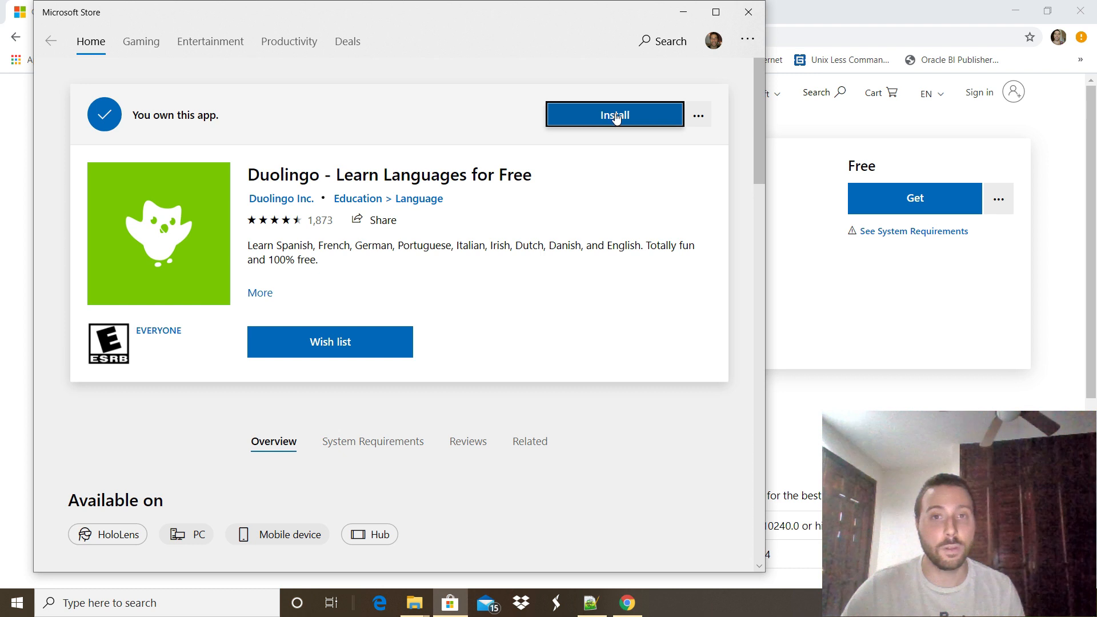
{"action": "mouse_move", "coordinate": [615, 116]}
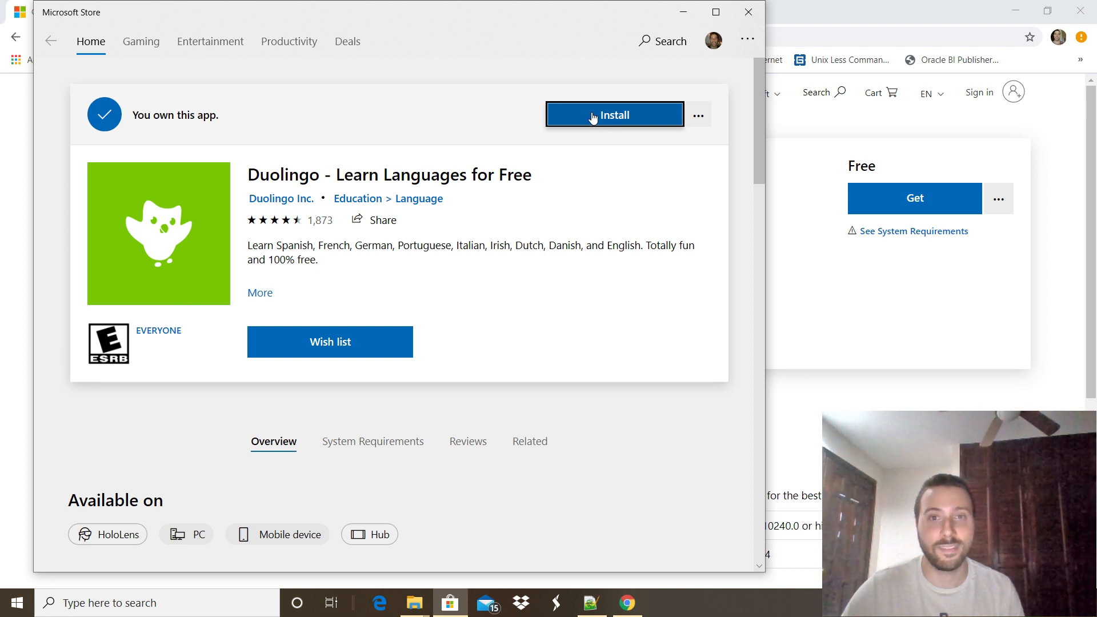
{"action": "left_click", "coordinate": [614, 114]}
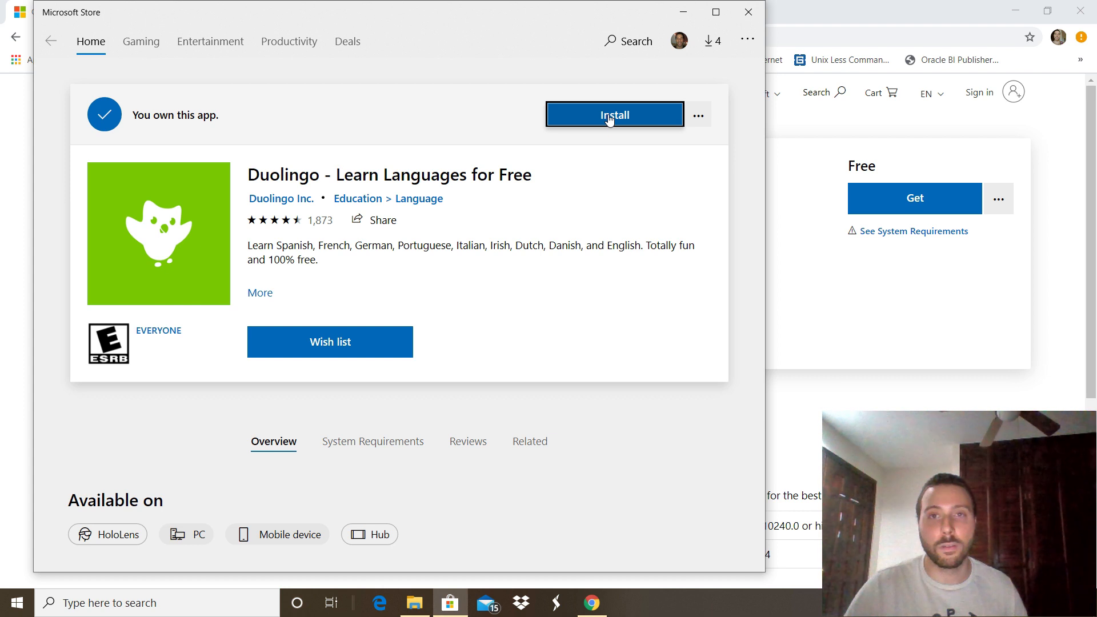
{"action": "left_click", "coordinate": [747, 11]}
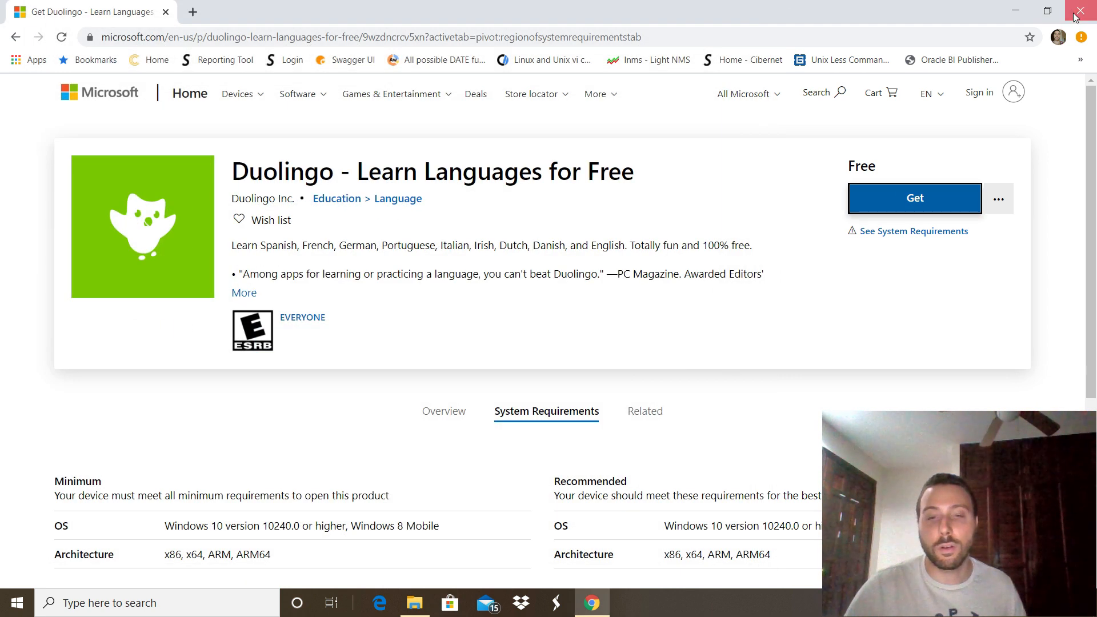
Close Chrome and reopen Microsoft Store from a taskbar search for 'windows st'
{"action": "left_click", "coordinate": [1081, 12]}
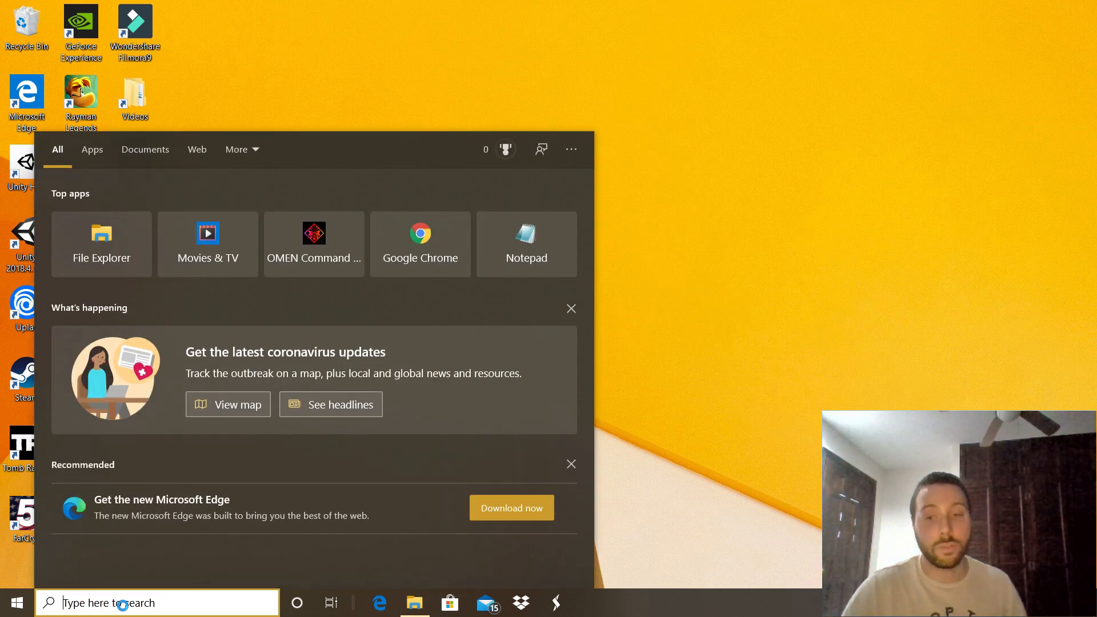
{"action": "type", "text": "windows st"}
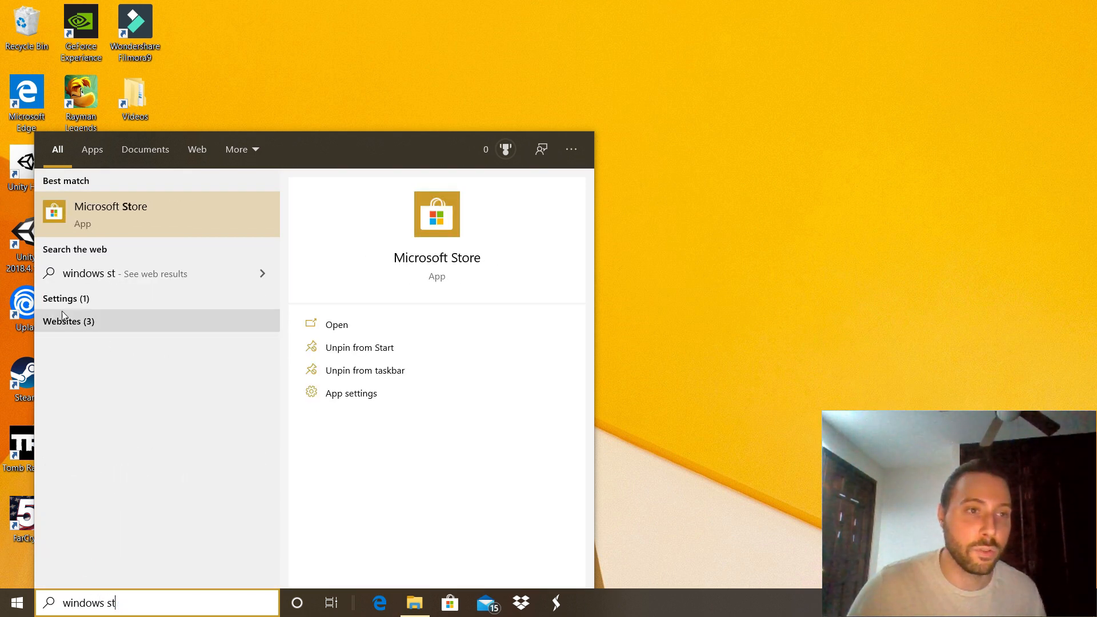
{"action": "left_click", "coordinate": [336, 323]}
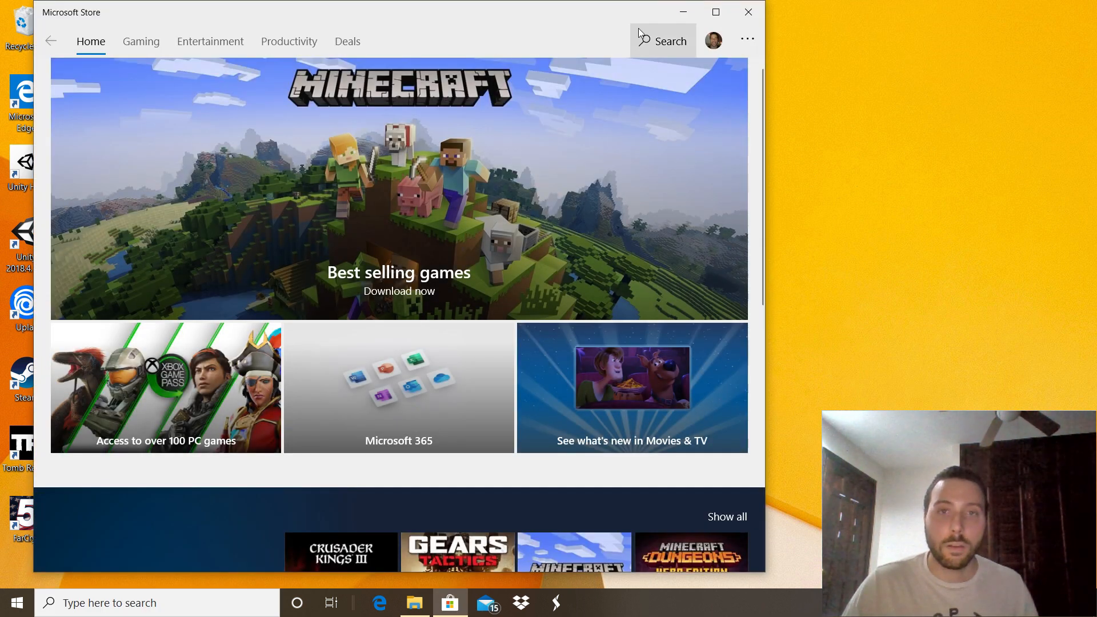
Search the Store for 'duolingo' and open the Duolingo - Learn Languages for Free page
{"action": "left_click", "coordinate": [662, 41]}
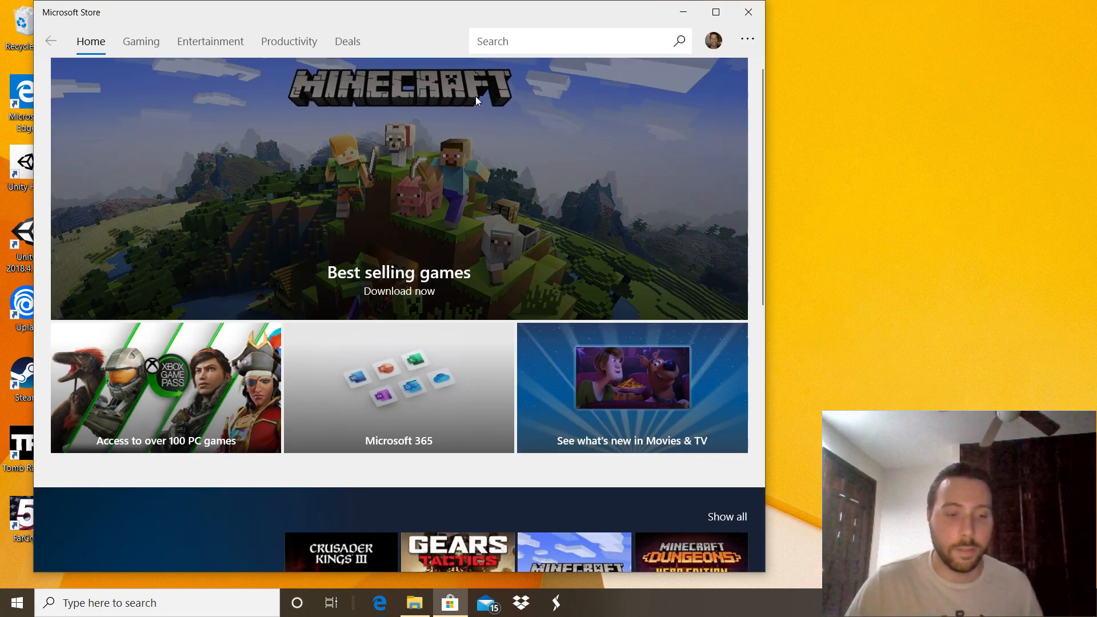
{"action": "type", "text": "duoli"}
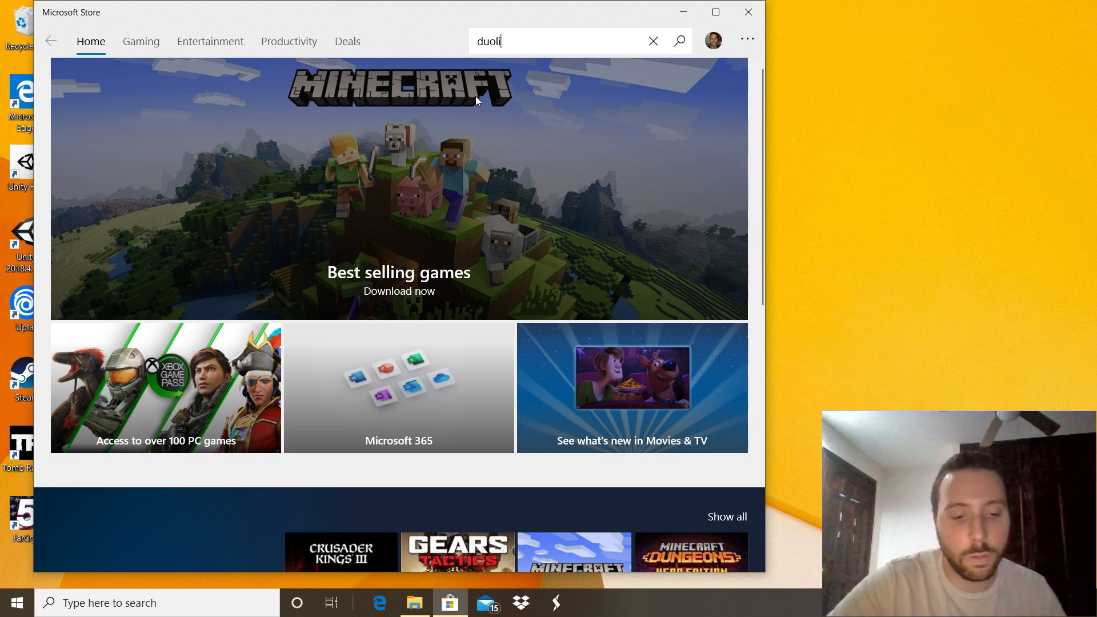
{"action": "type", "text": "ngo"}
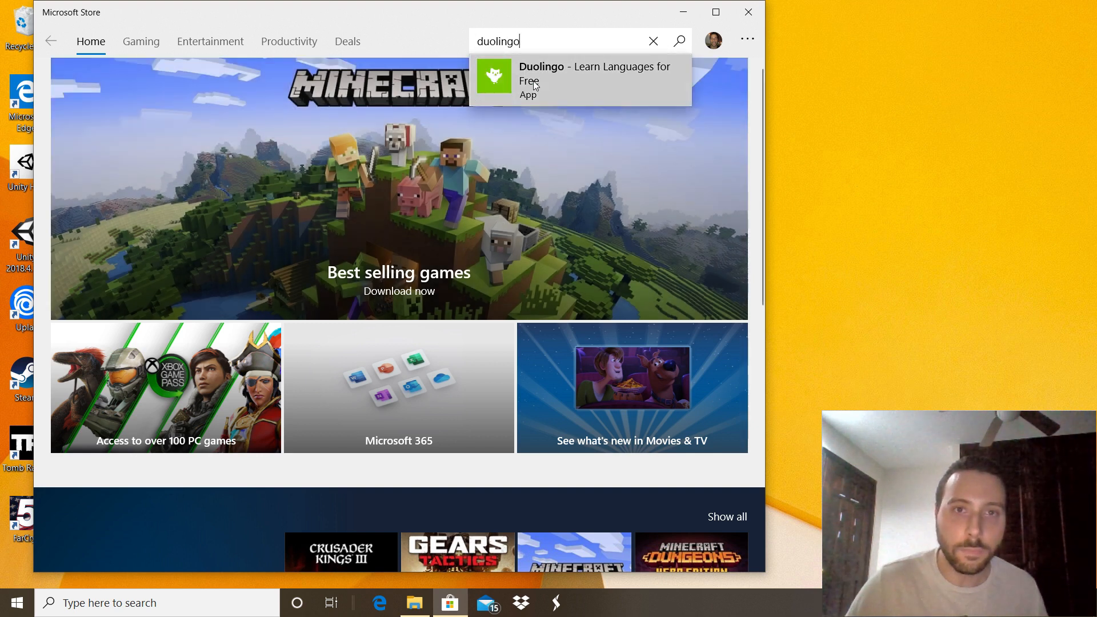
{"action": "left_click", "coordinate": [595, 80]}
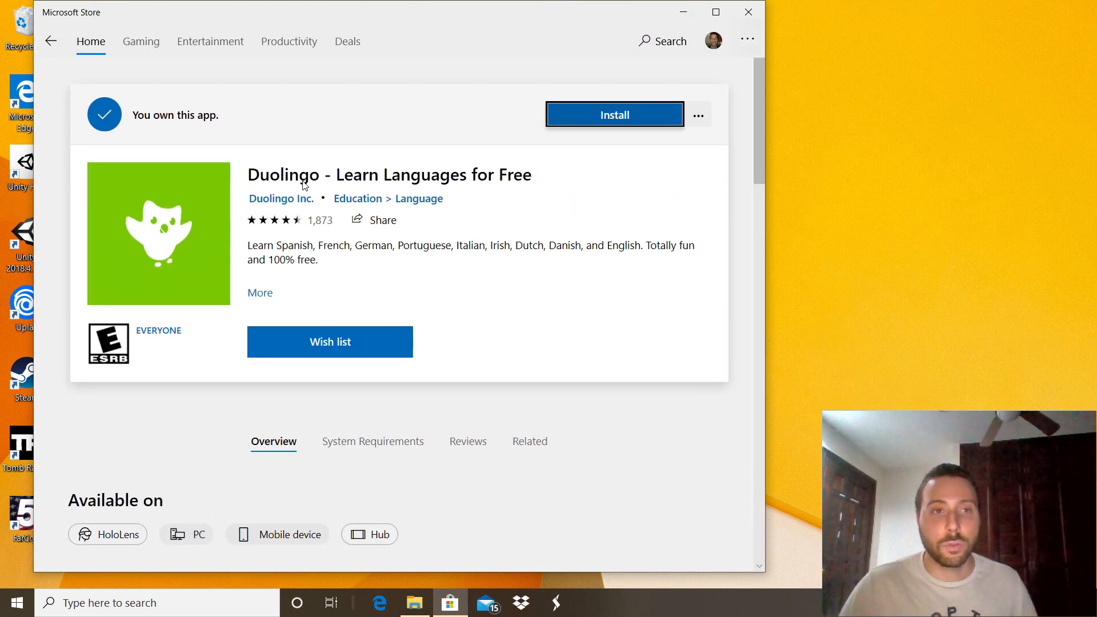
{"action": "mouse_move", "coordinate": [615, 115]}
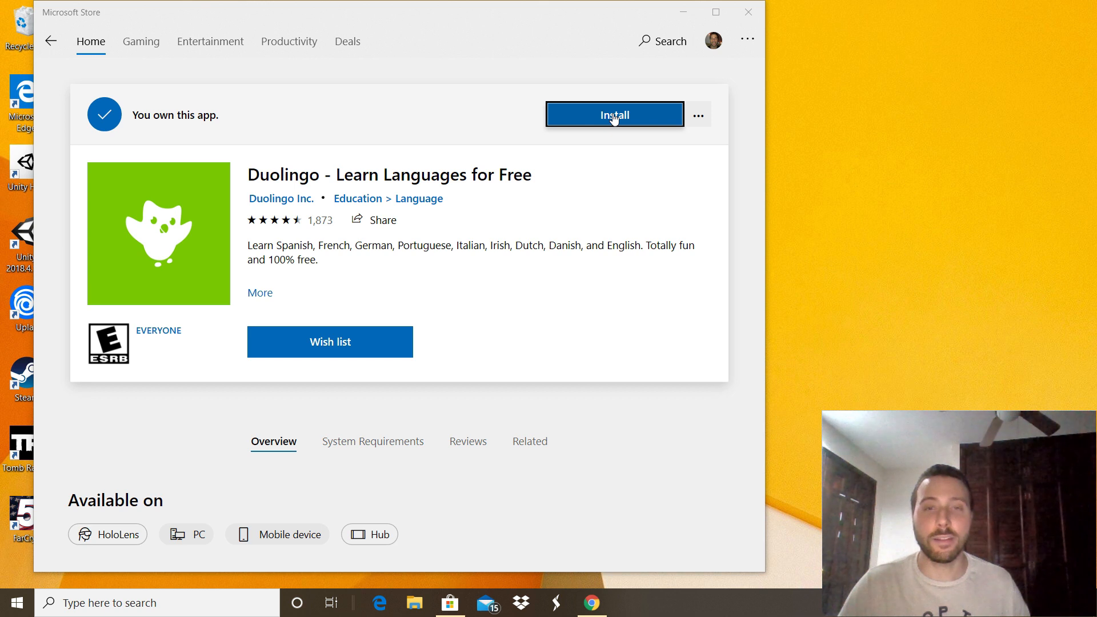
Install Duolingo from its Store page until it shows Launch
{"action": "left_click", "coordinate": [615, 115]}
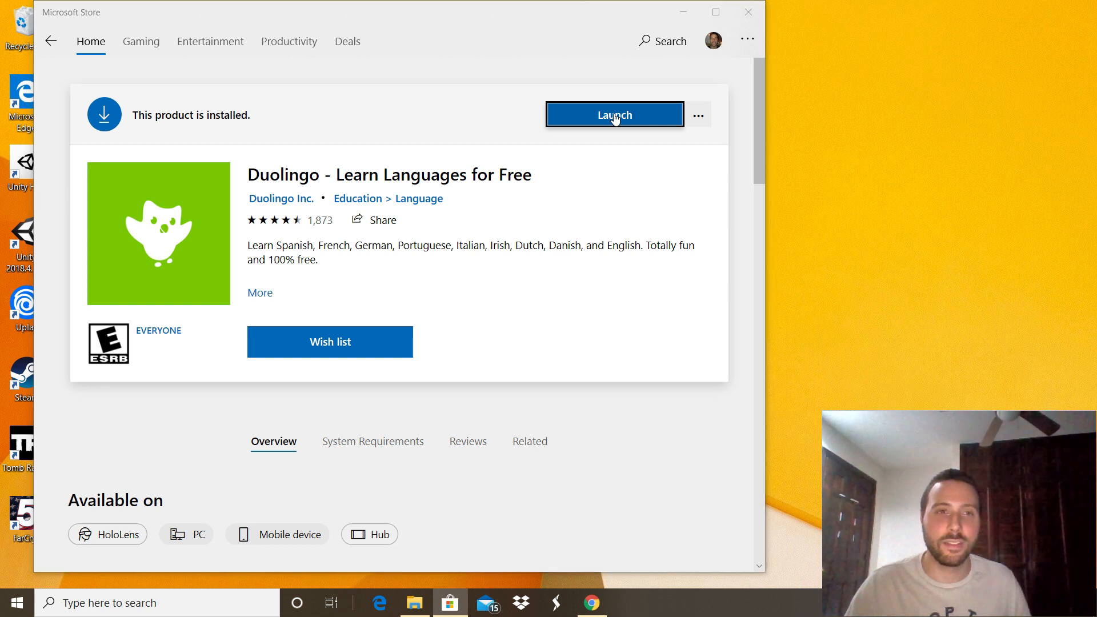
Launch Duolingo from the Store to its welcome screen with get started and sign-in options
{"action": "left_click", "coordinate": [615, 115]}
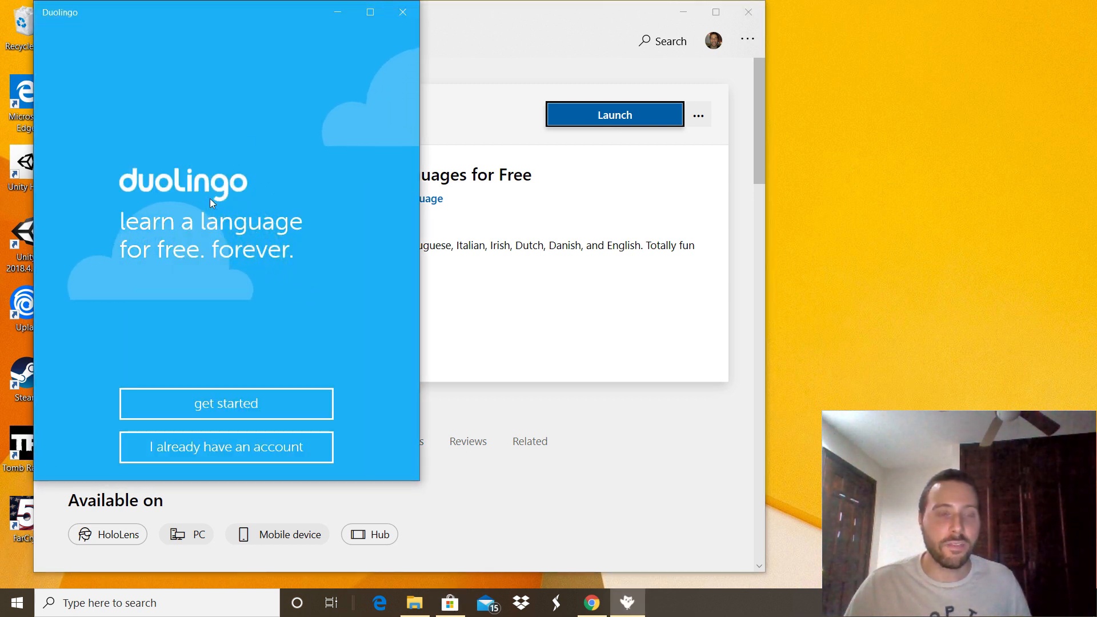
{"action": "mouse_move", "coordinate": [174, 226]}
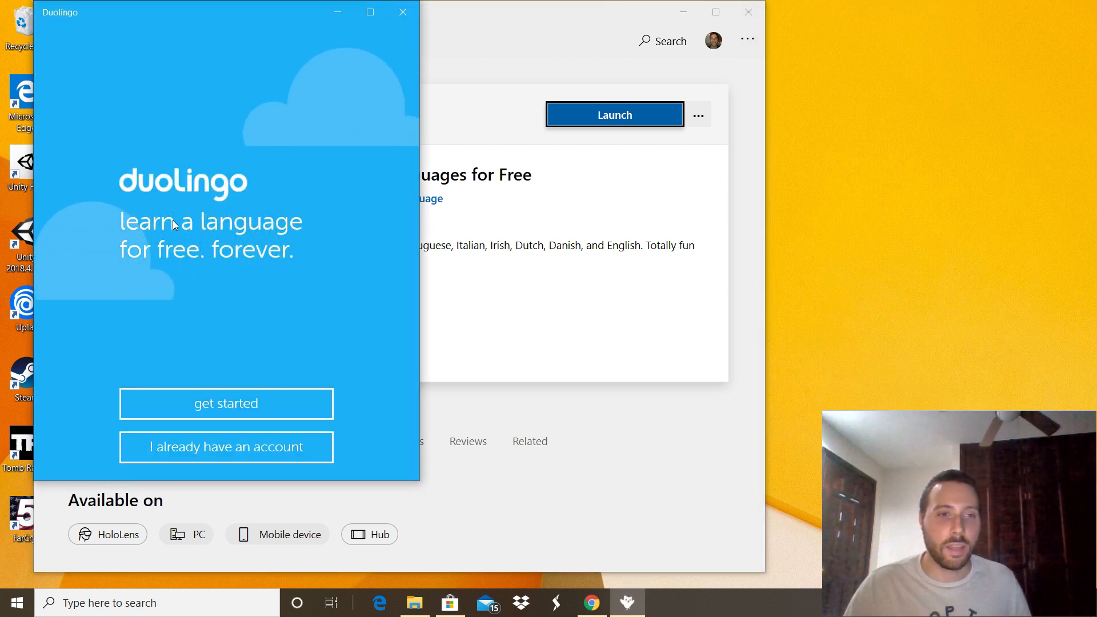
{"action": "mouse_move", "coordinate": [227, 447]}
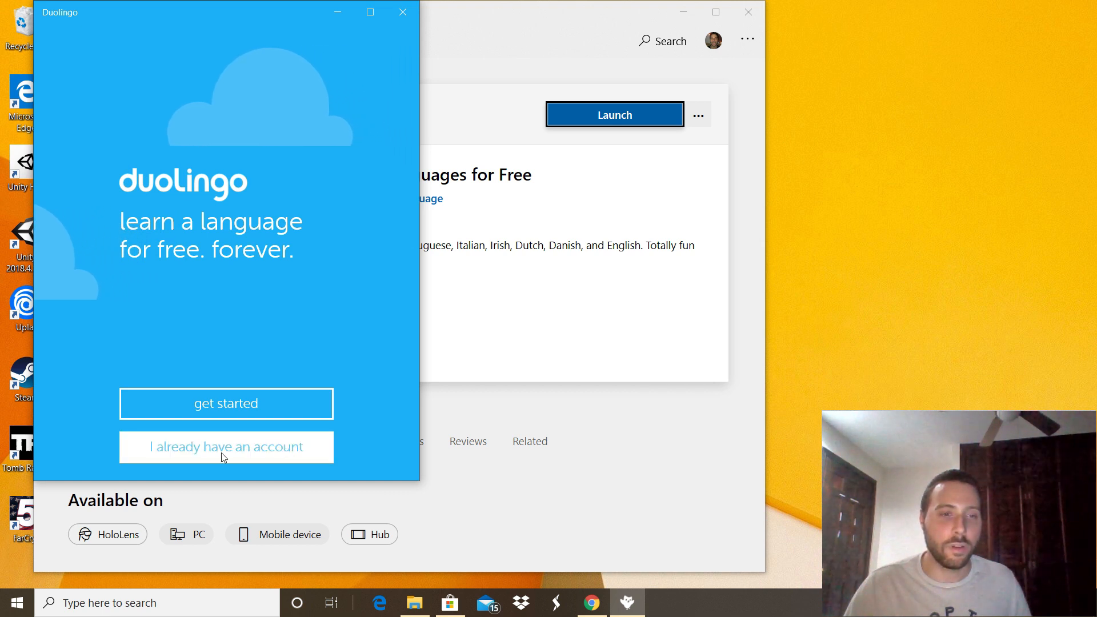